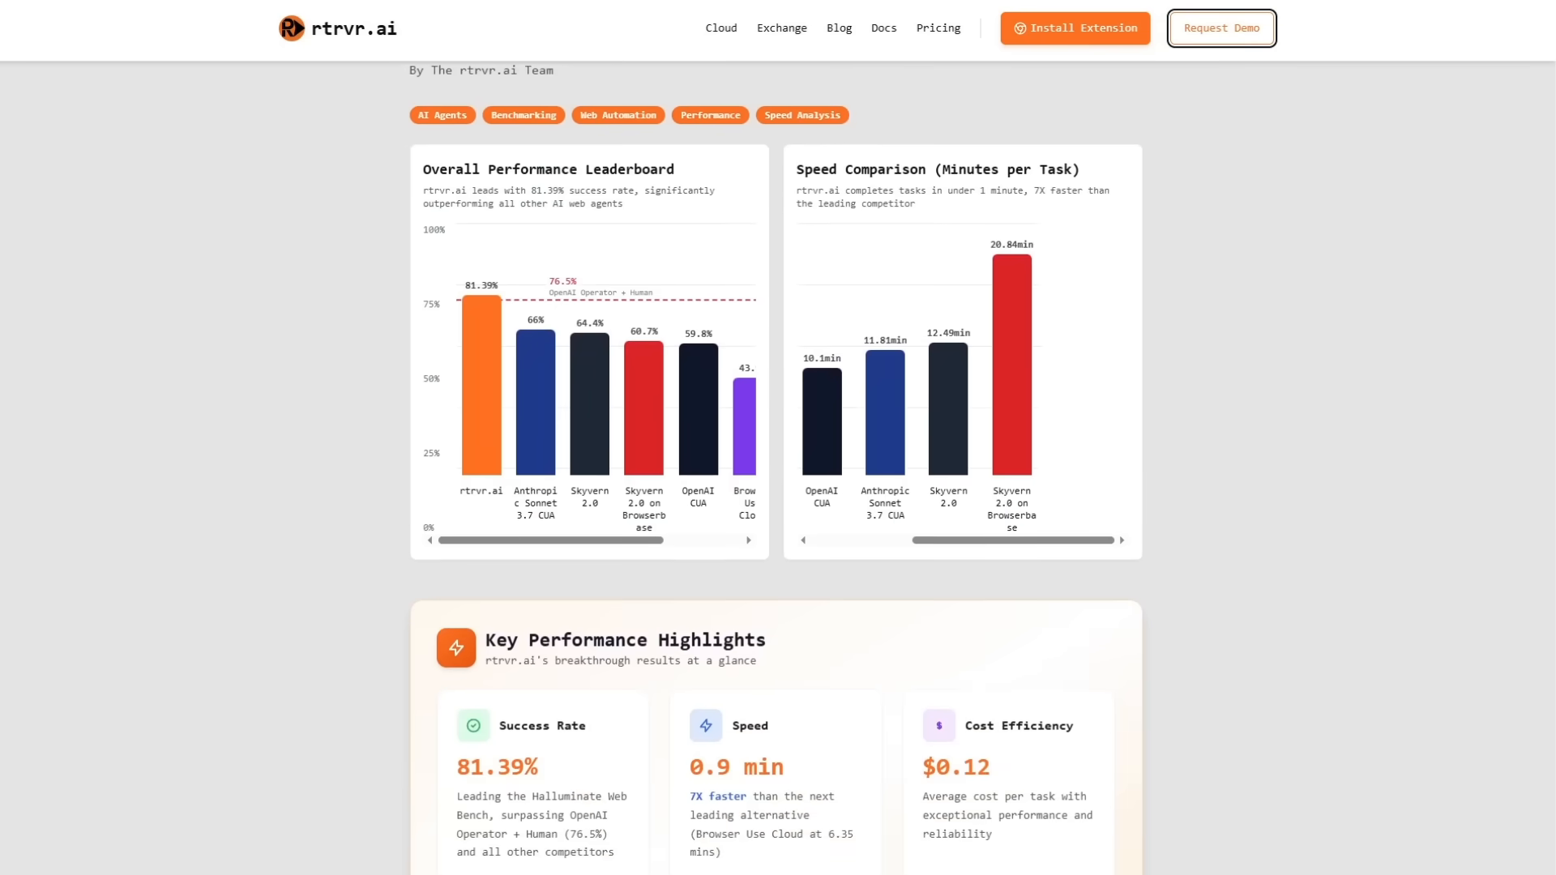
- Submit the prompt asking the agent to fetch the profile's contact email and draft a message praising rtrvr
{"action": "scroll", "scroll_direction": "down", "scroll_amount": 3}
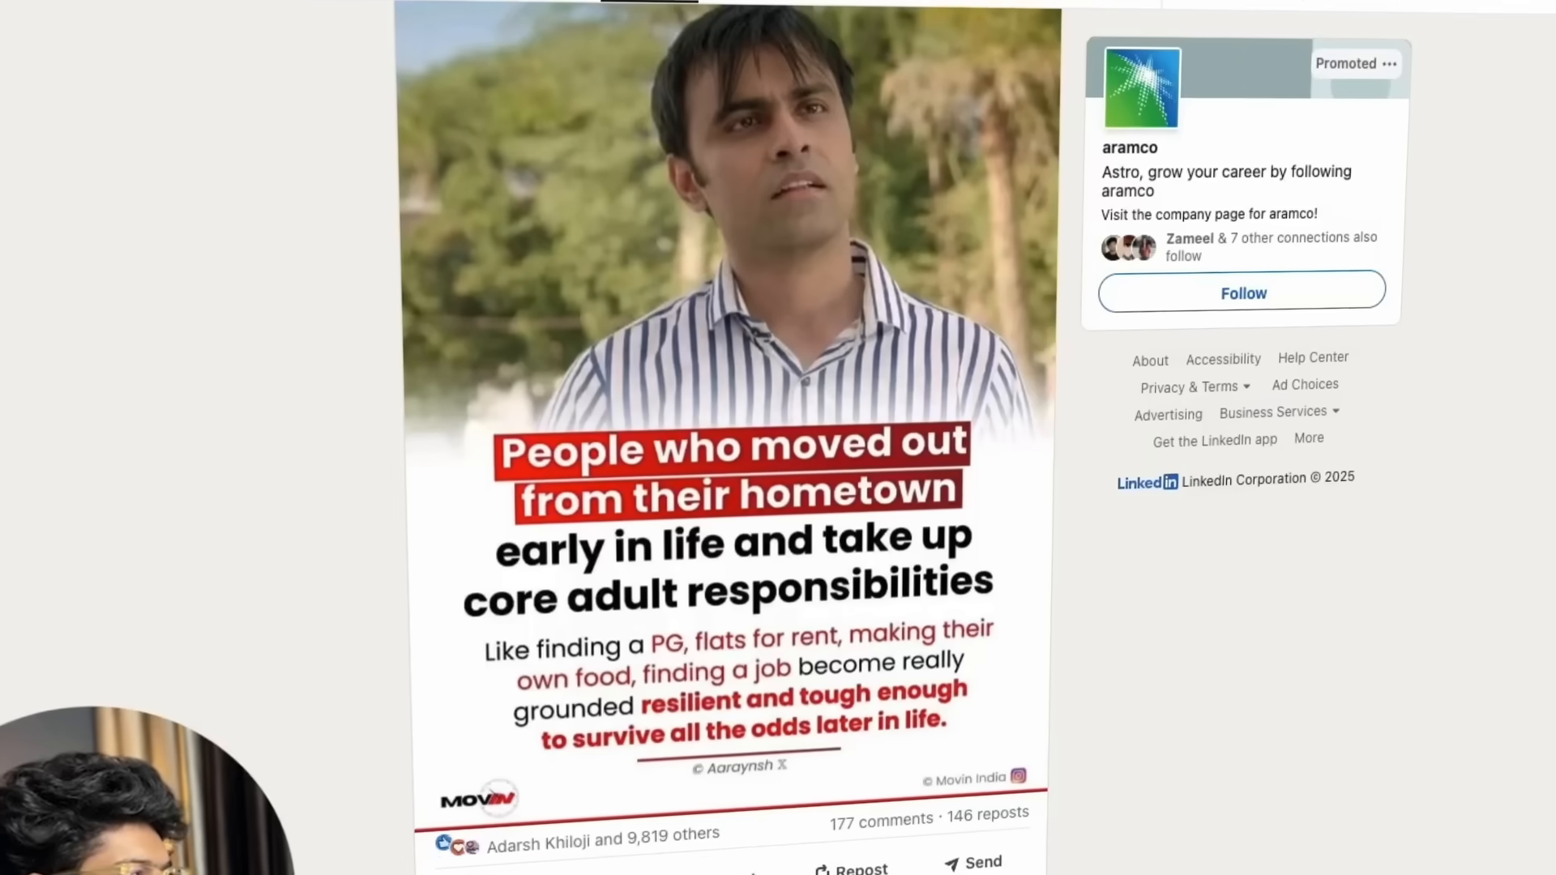
{"action": "left_click", "coordinate": [1089, 7]}
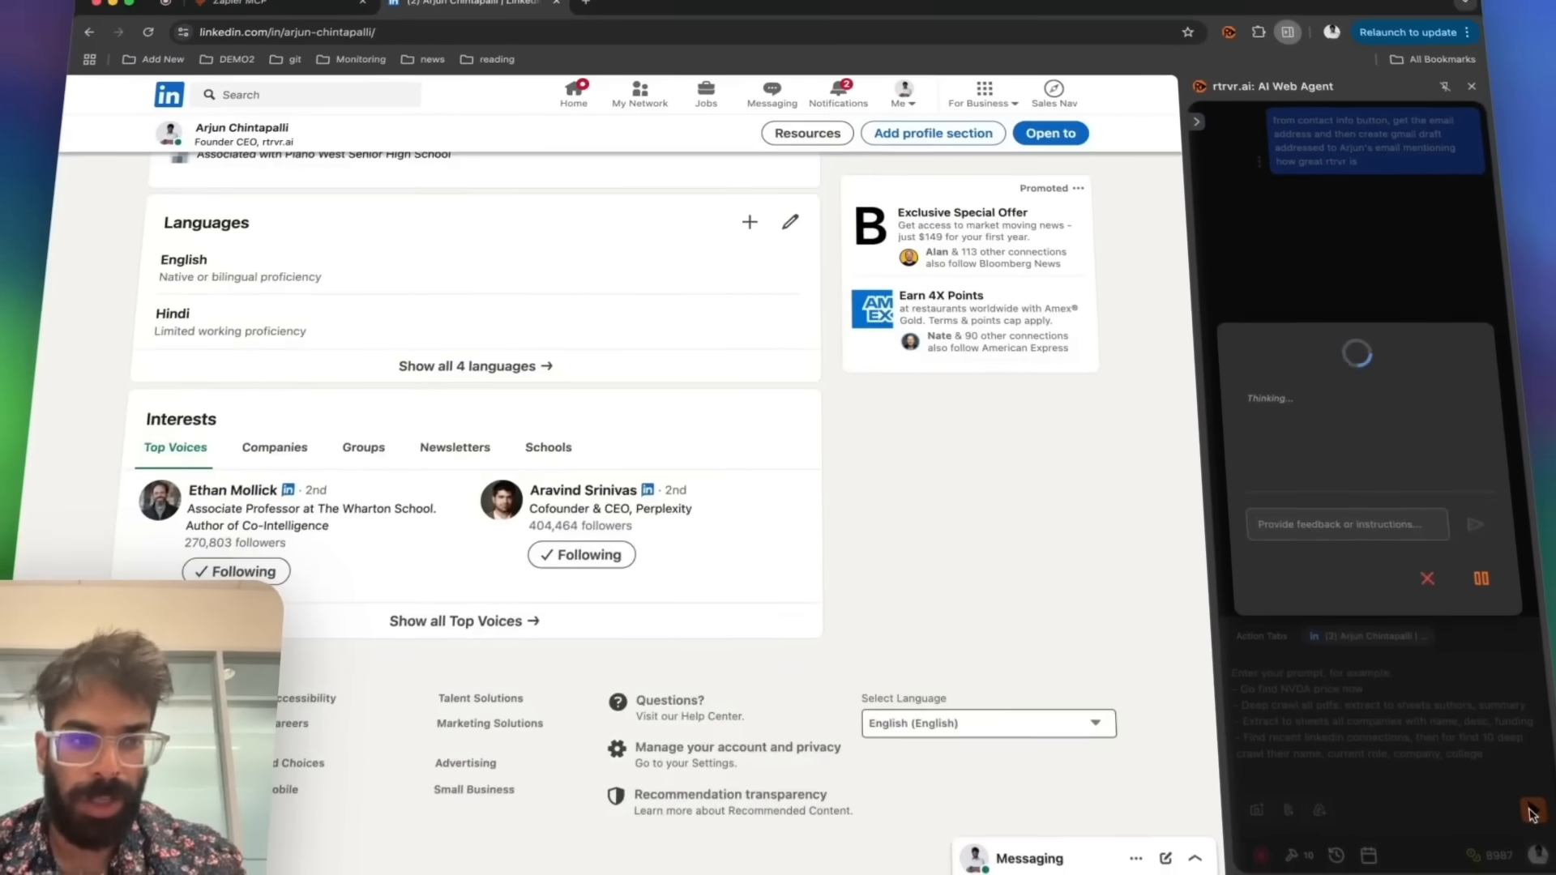
- Launch the Sheets workflow so the agent searches acehardware.com for LED light bulbs
{"action": "left_click", "coordinate": [279, 21]}
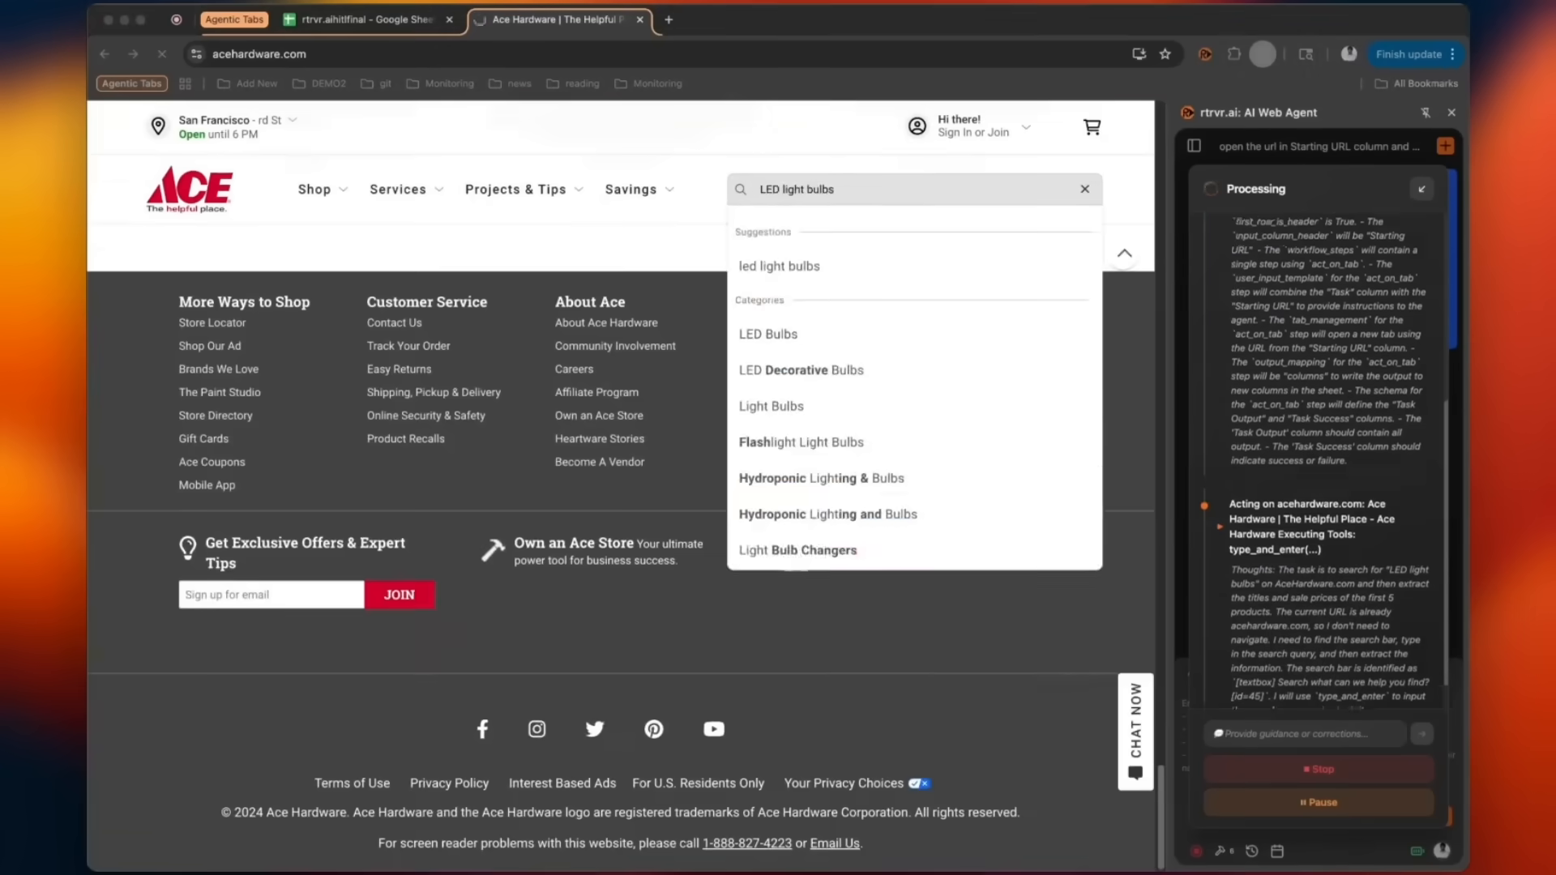
- Add finance.yahoo.com and stockanalysis.com to the Companies sheet flow with instructions to score each stock 1–10
{"action": "key", "text": "Enter"}
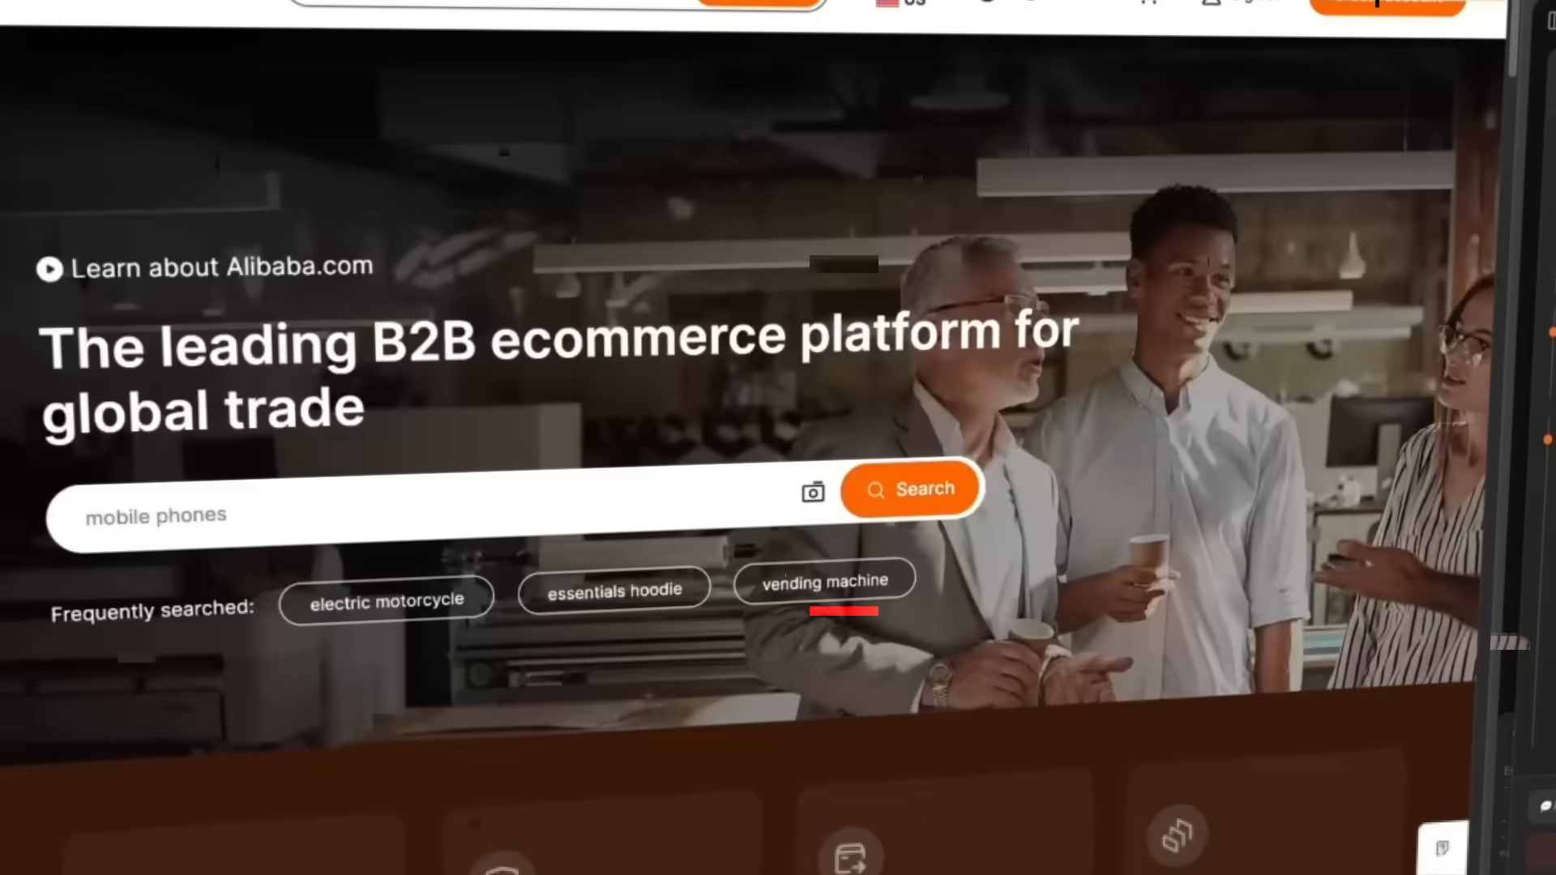
{"action": "scroll", "scroll_direction": "down", "scroll_amount": 3}
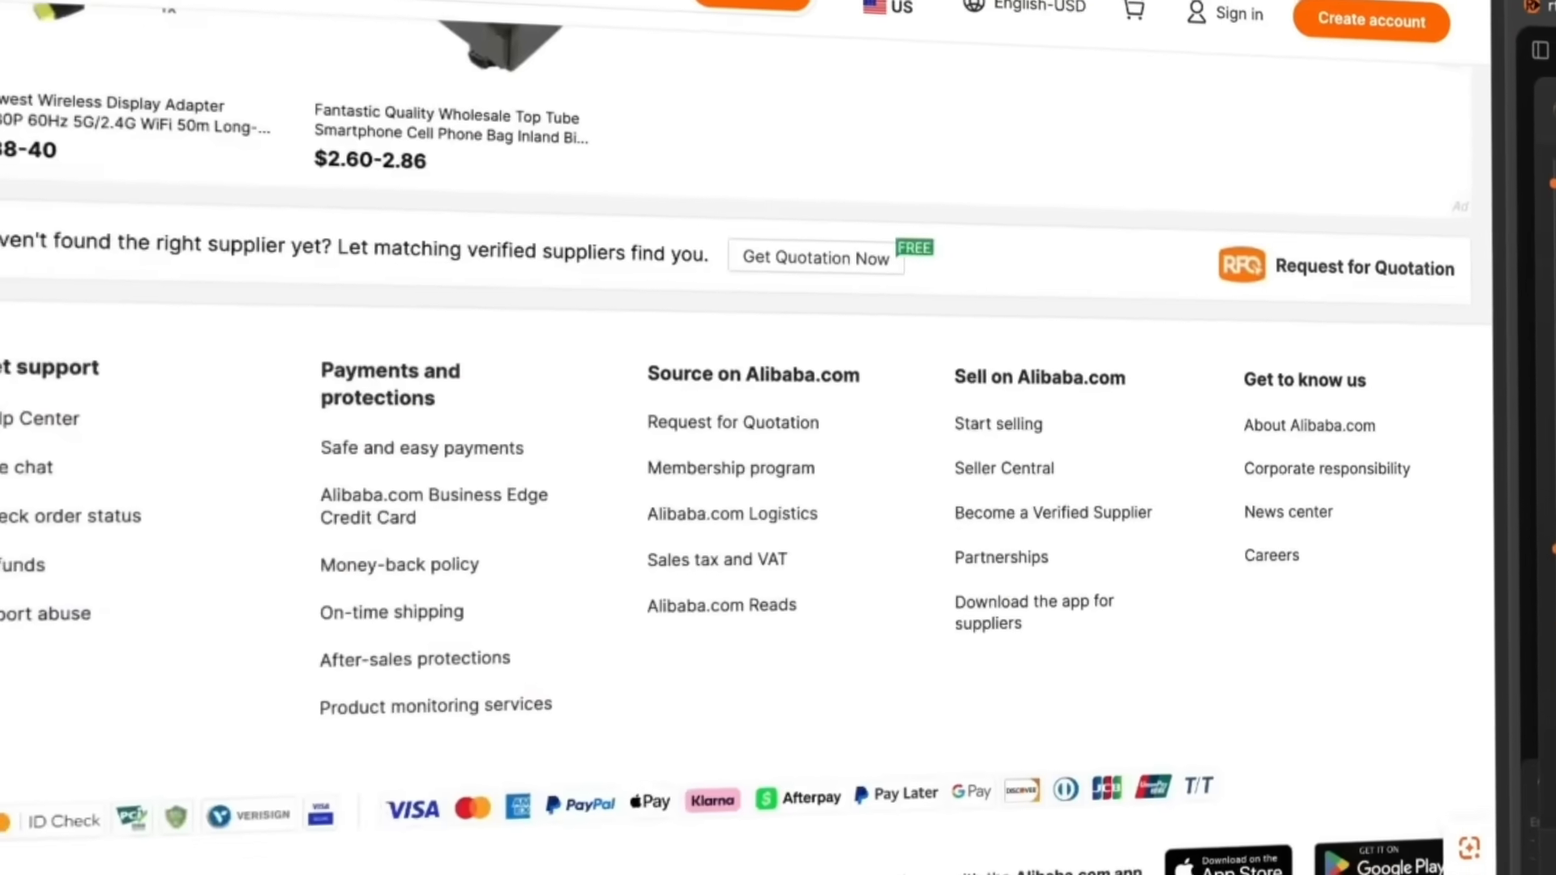
{"action": "scroll", "scroll_direction": "up", "scroll_amount": 3}
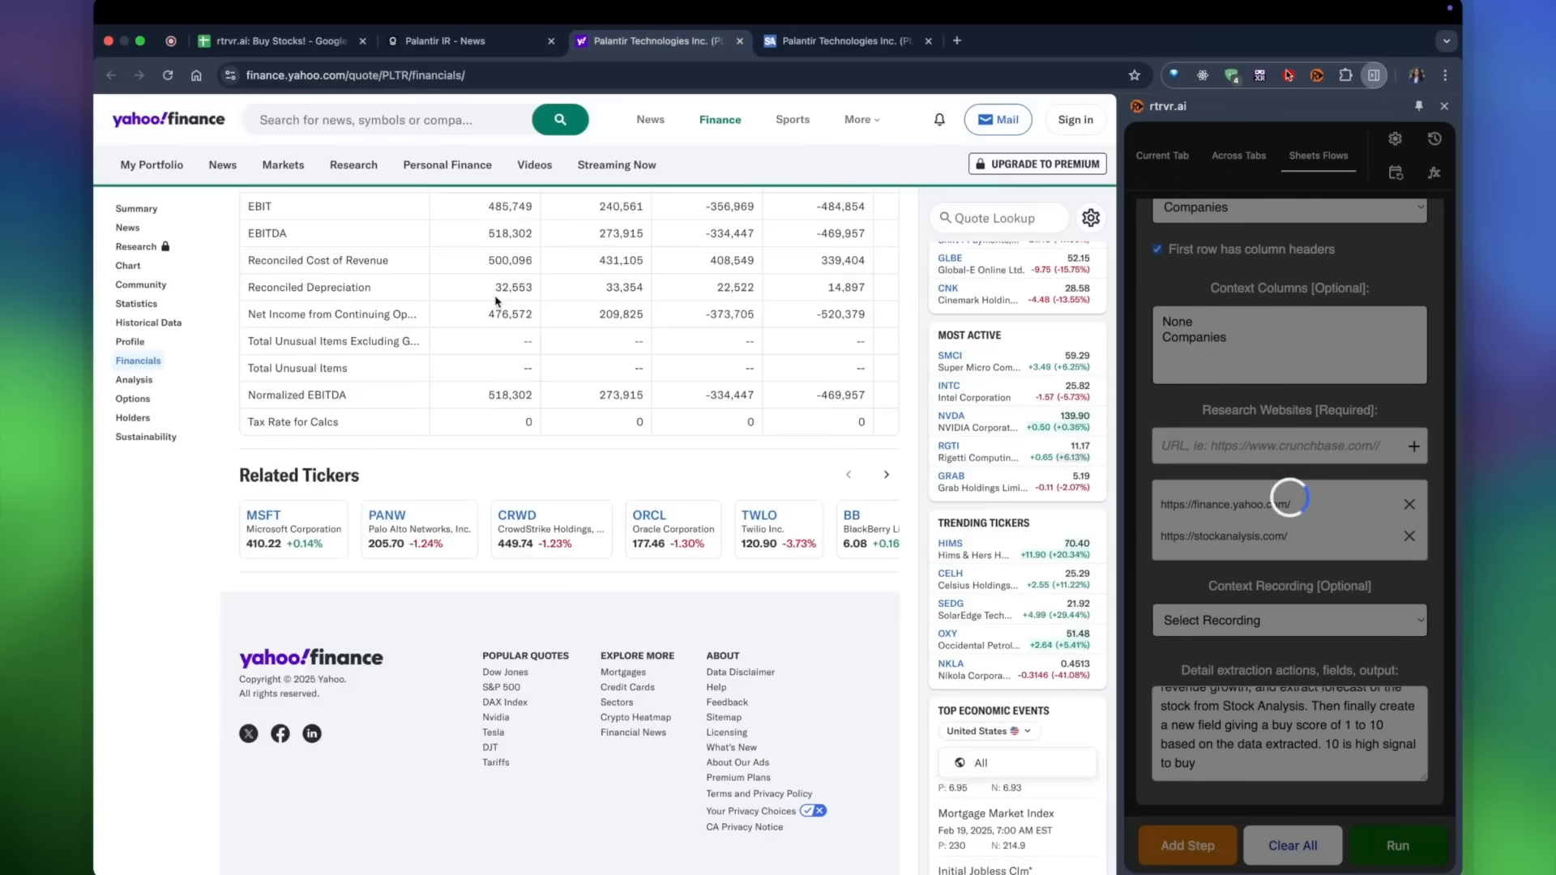
{"action": "left_click", "coordinate": [842, 41]}
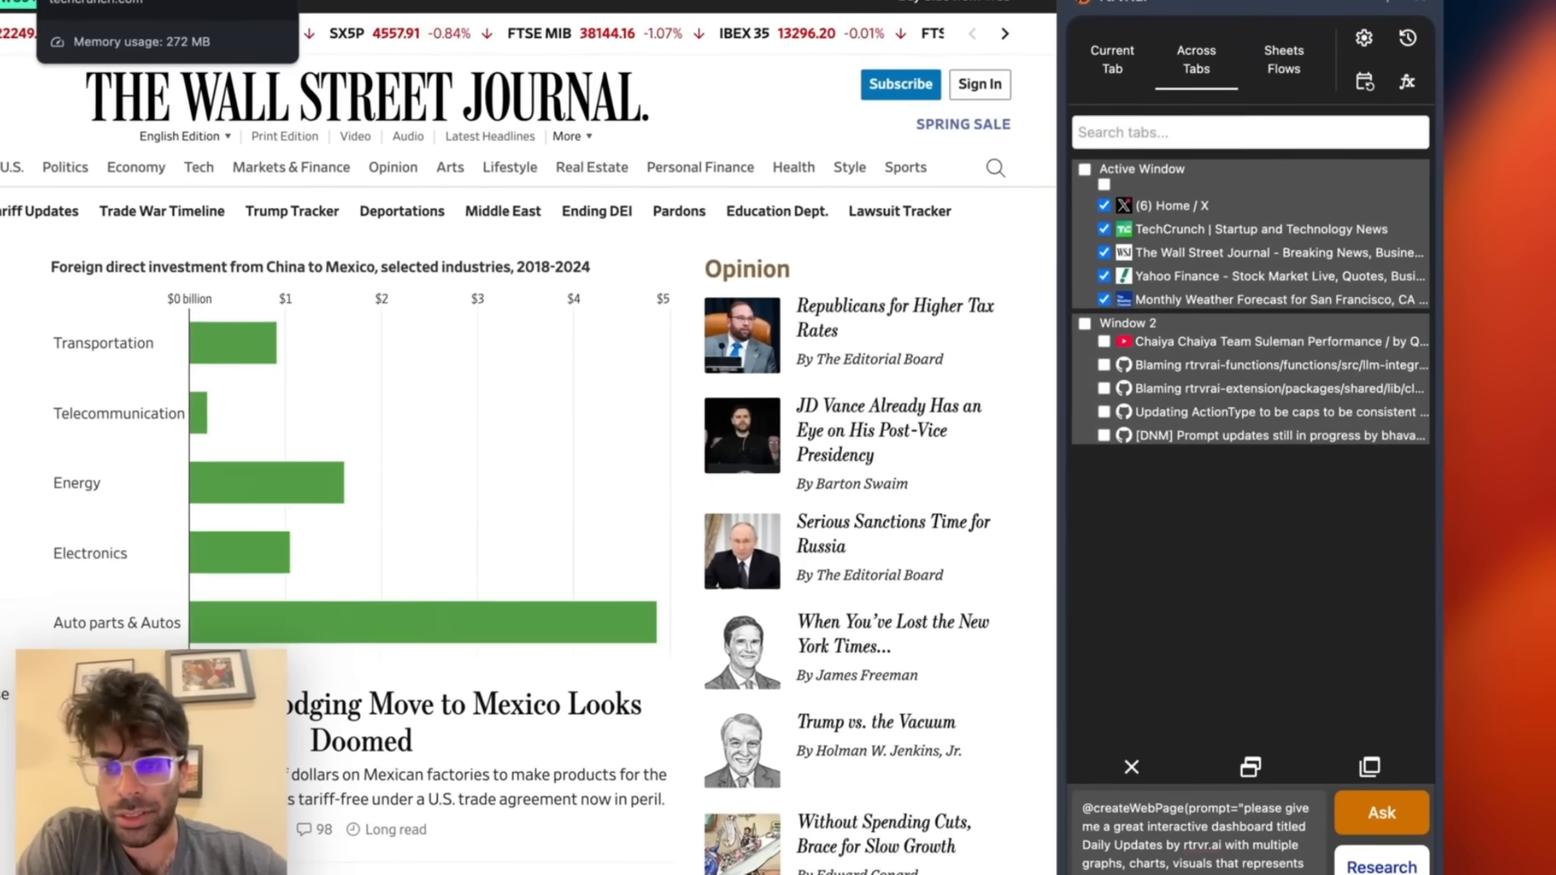
{"action": "scroll", "scroll_direction": "down", "scroll_amount": 3}
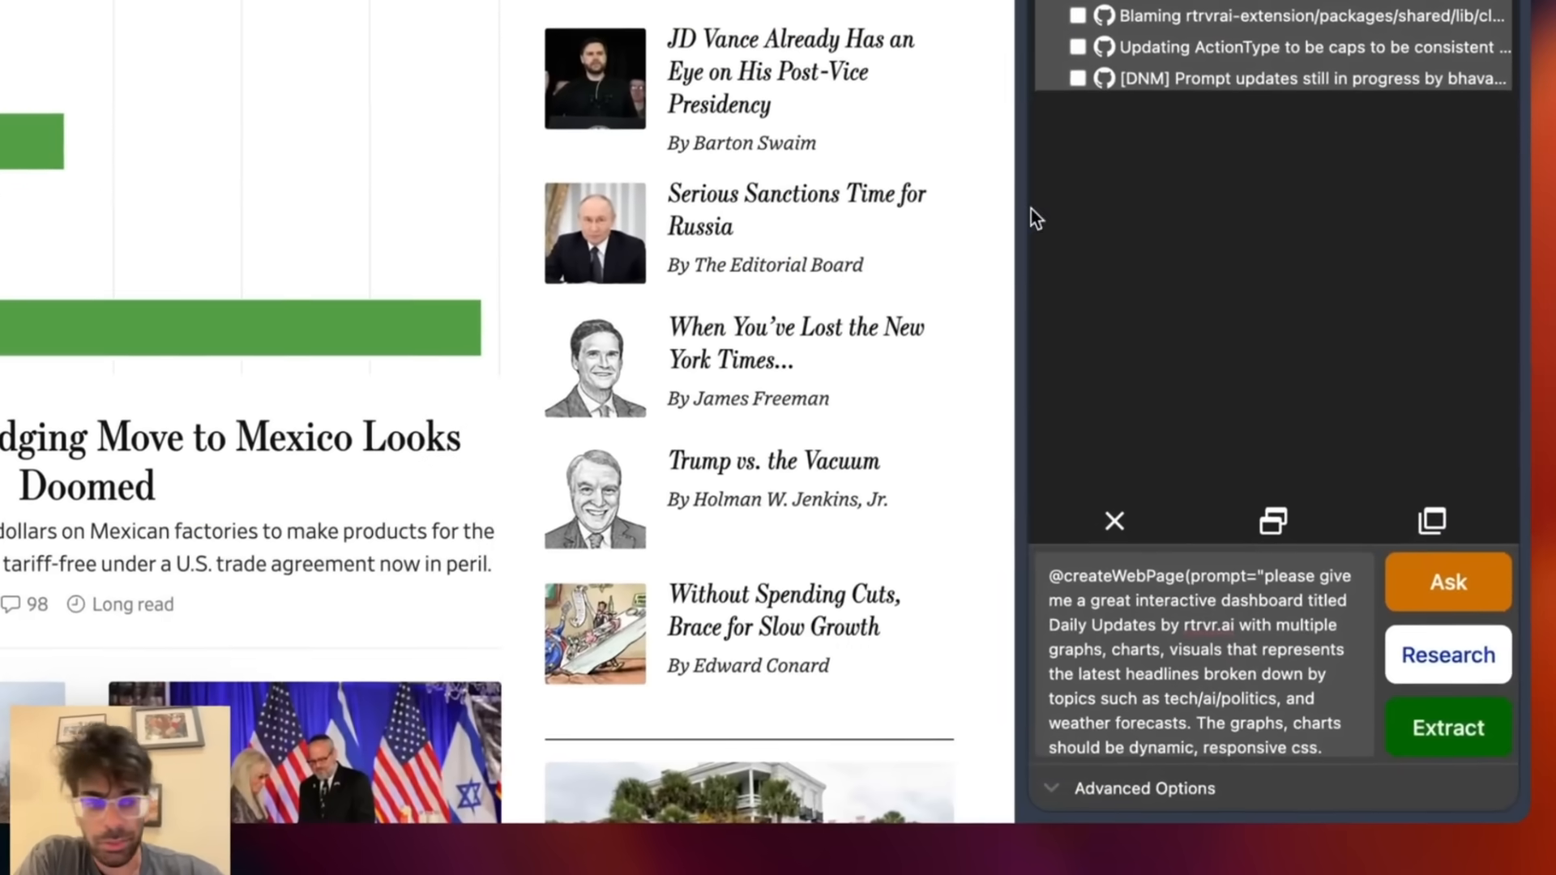
{"action": "left_click", "coordinate": [1447, 580]}
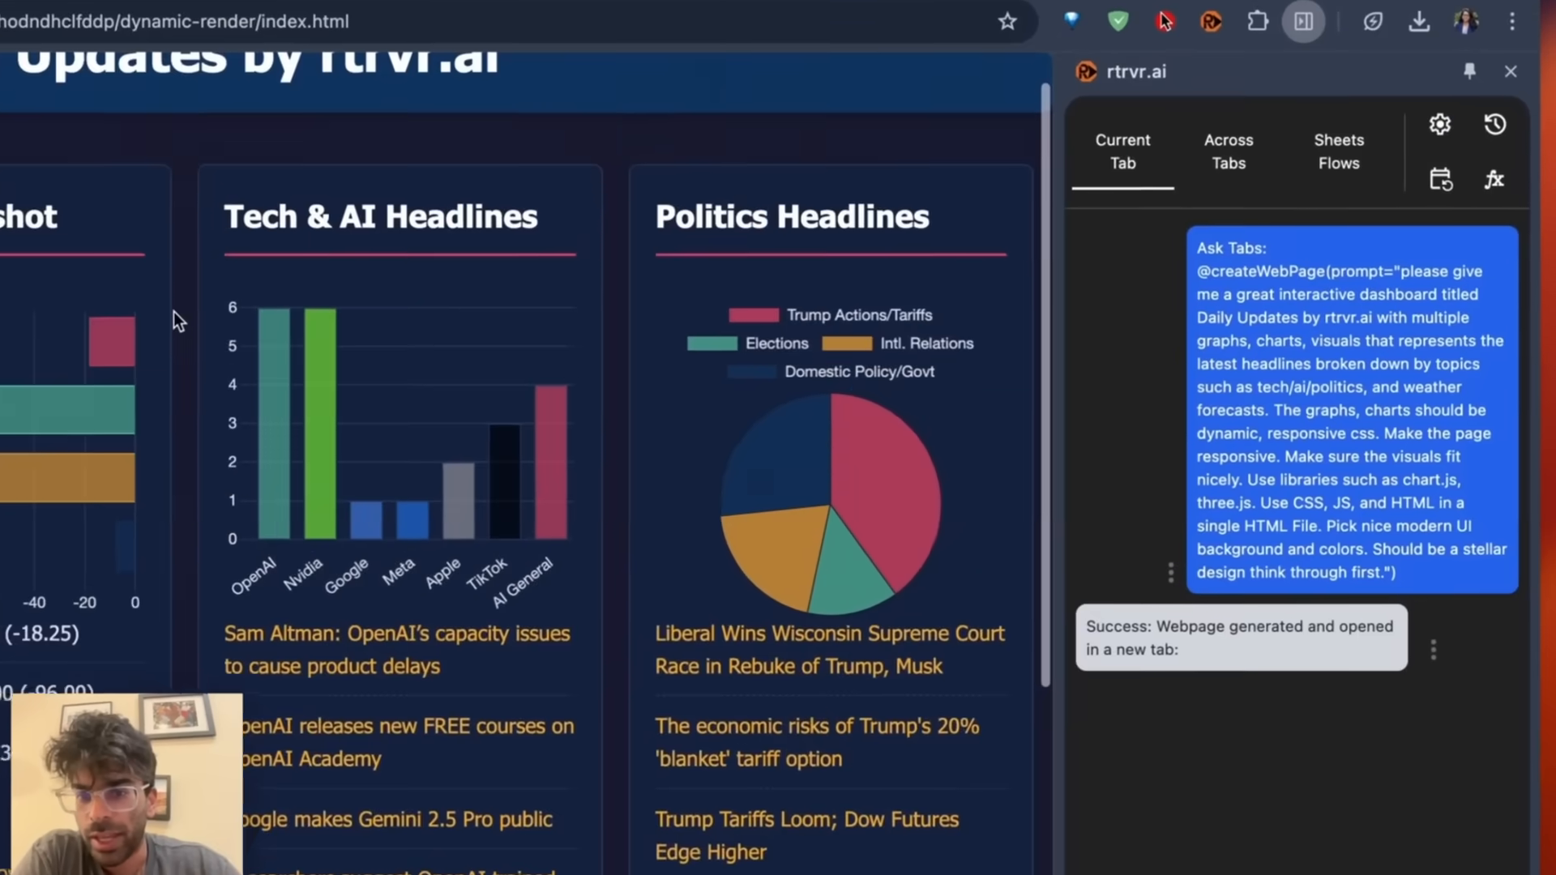
{"action": "scroll", "scroll_direction": "down", "scroll_amount": 3}
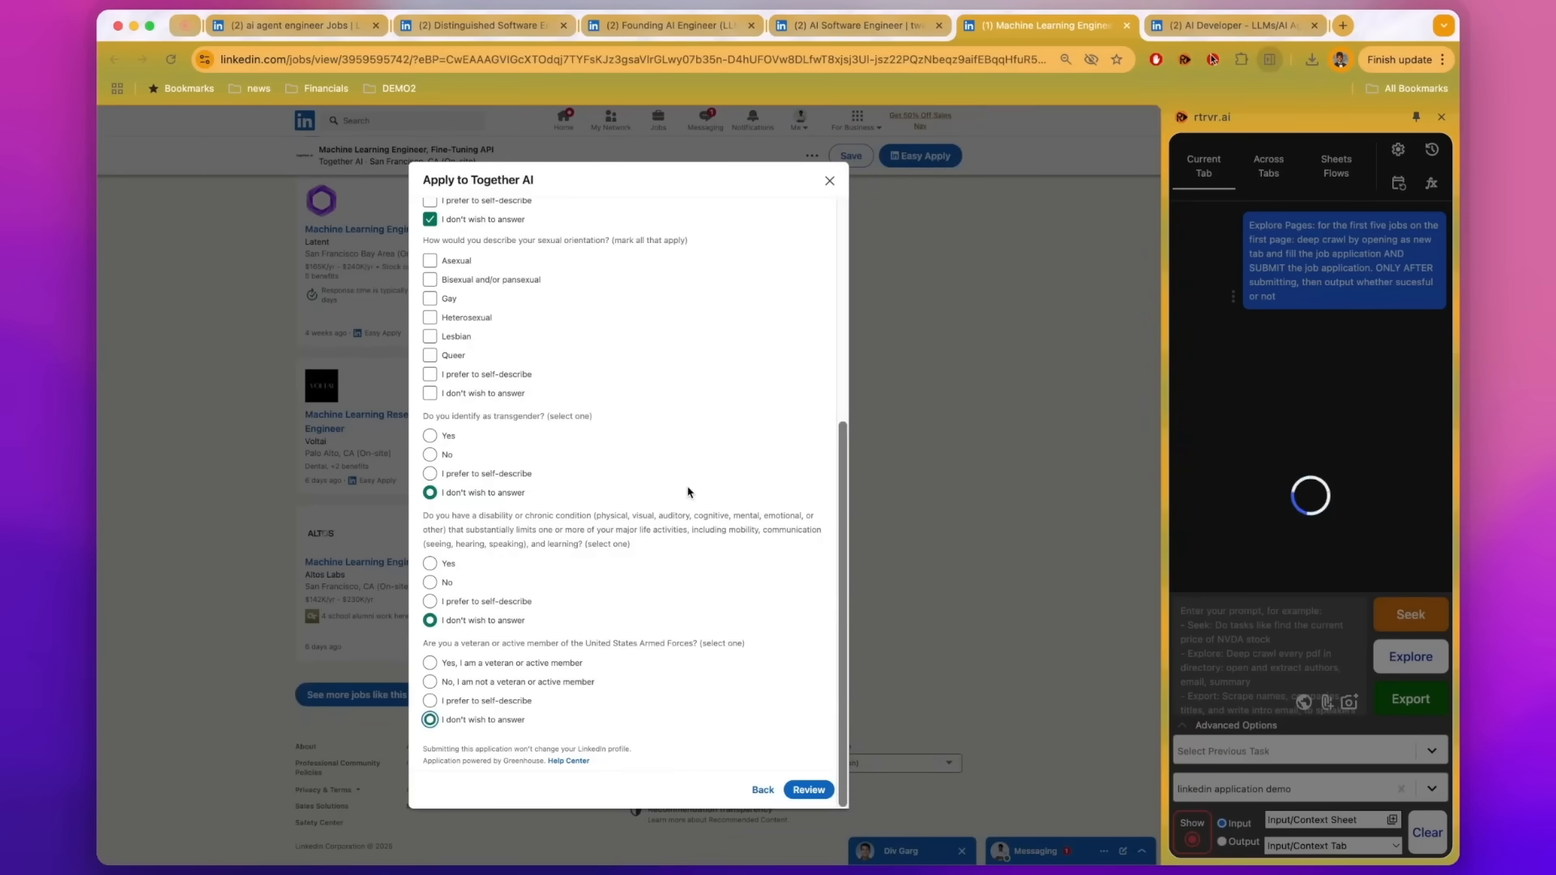
- Let the agent complete the Together AI Easy Apply form, choosing 'I don't wish to answer', and reach Review
{"action": "left_click", "coordinate": [806, 789]}
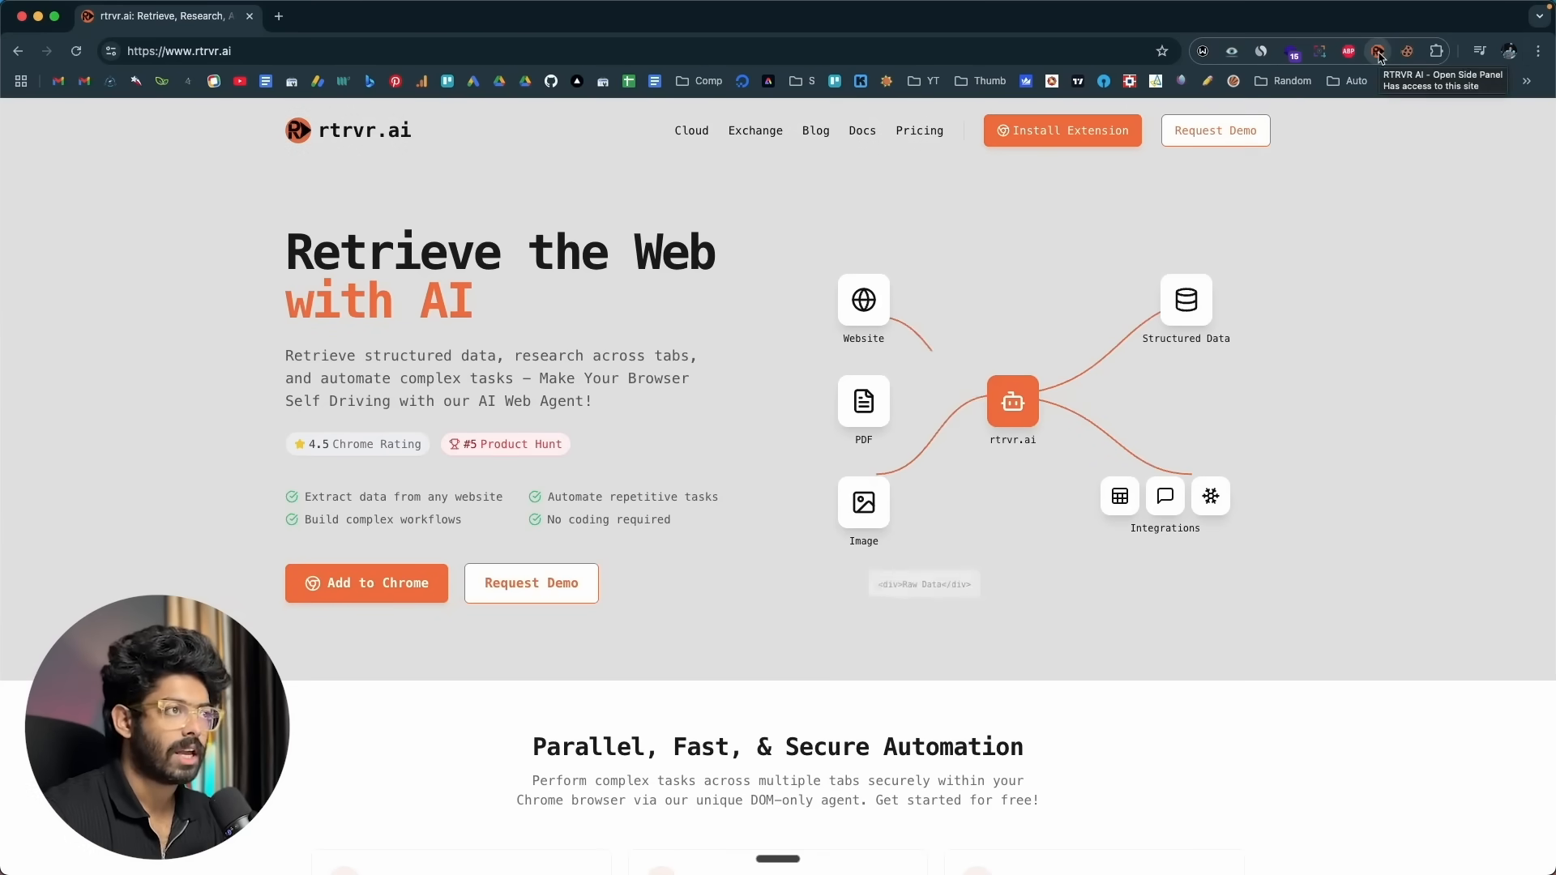
- Run the Airbnb Vacation Places wishlist removal task from the rtrvr.ai side panel
{"action": "left_click", "coordinate": [1377, 50]}
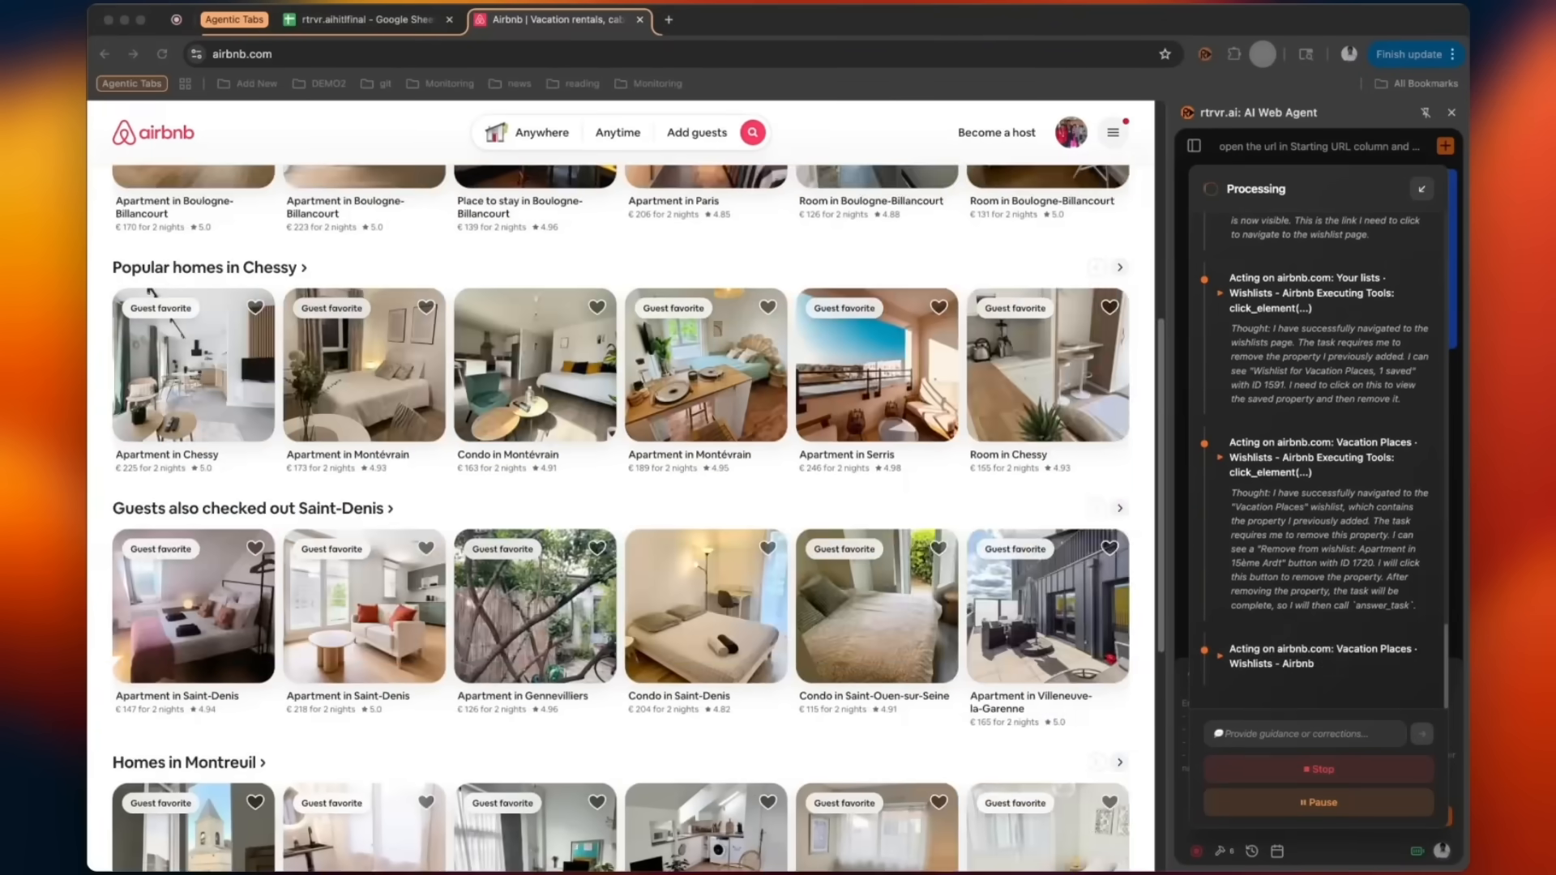
{"action": "scroll", "scroll_direction": "down", "scroll_amount": 3}
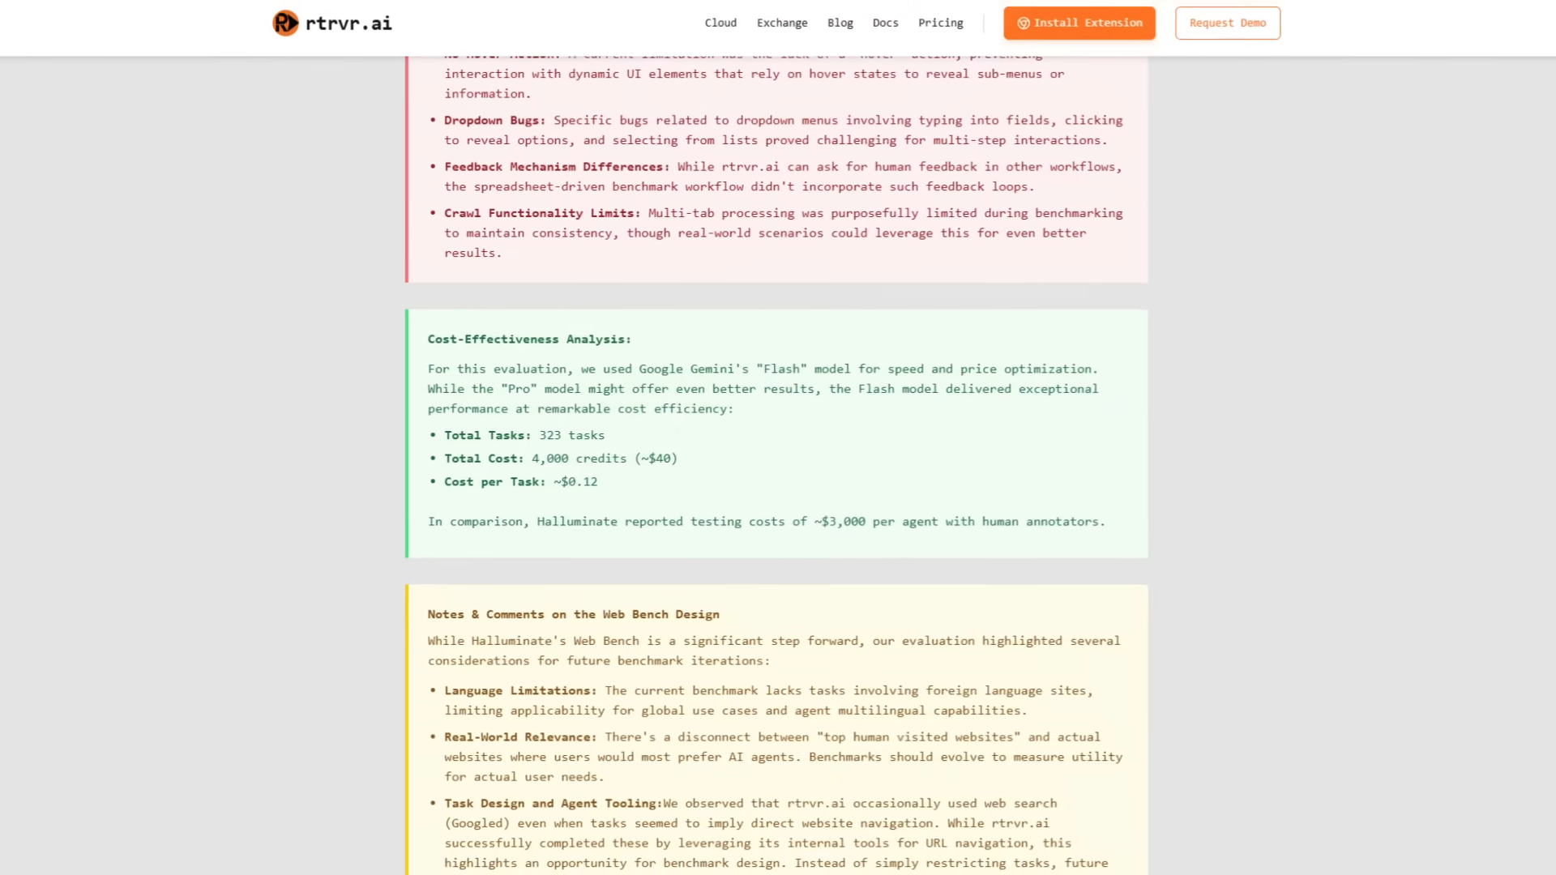
{"action": "scroll", "scroll_direction": "down", "scroll_amount": 3}
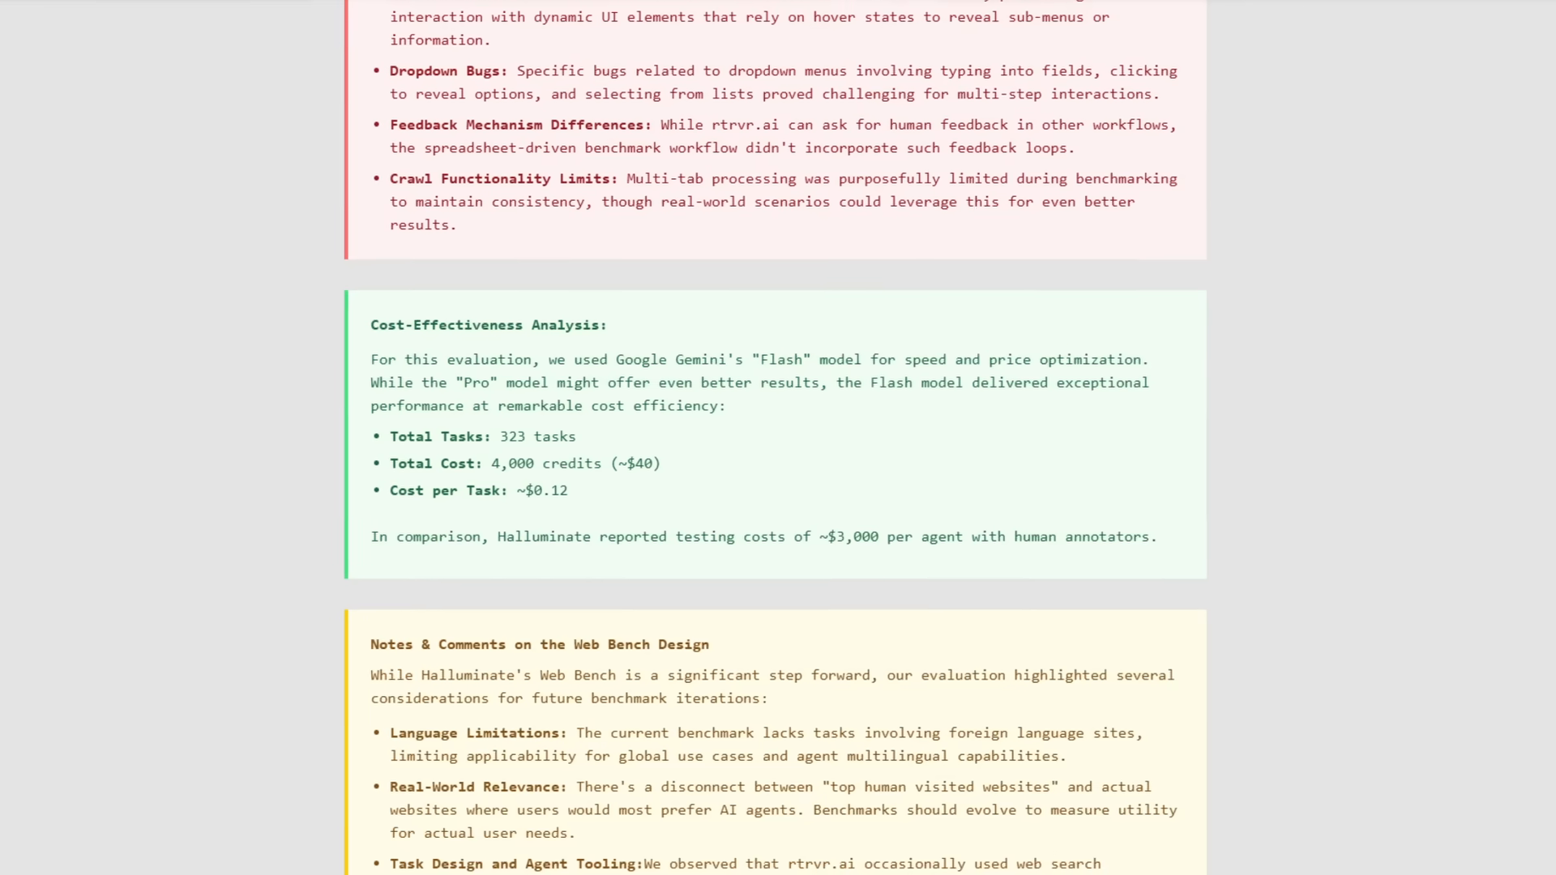
{"action": "scroll", "scroll_direction": "down", "scroll_amount": 3}
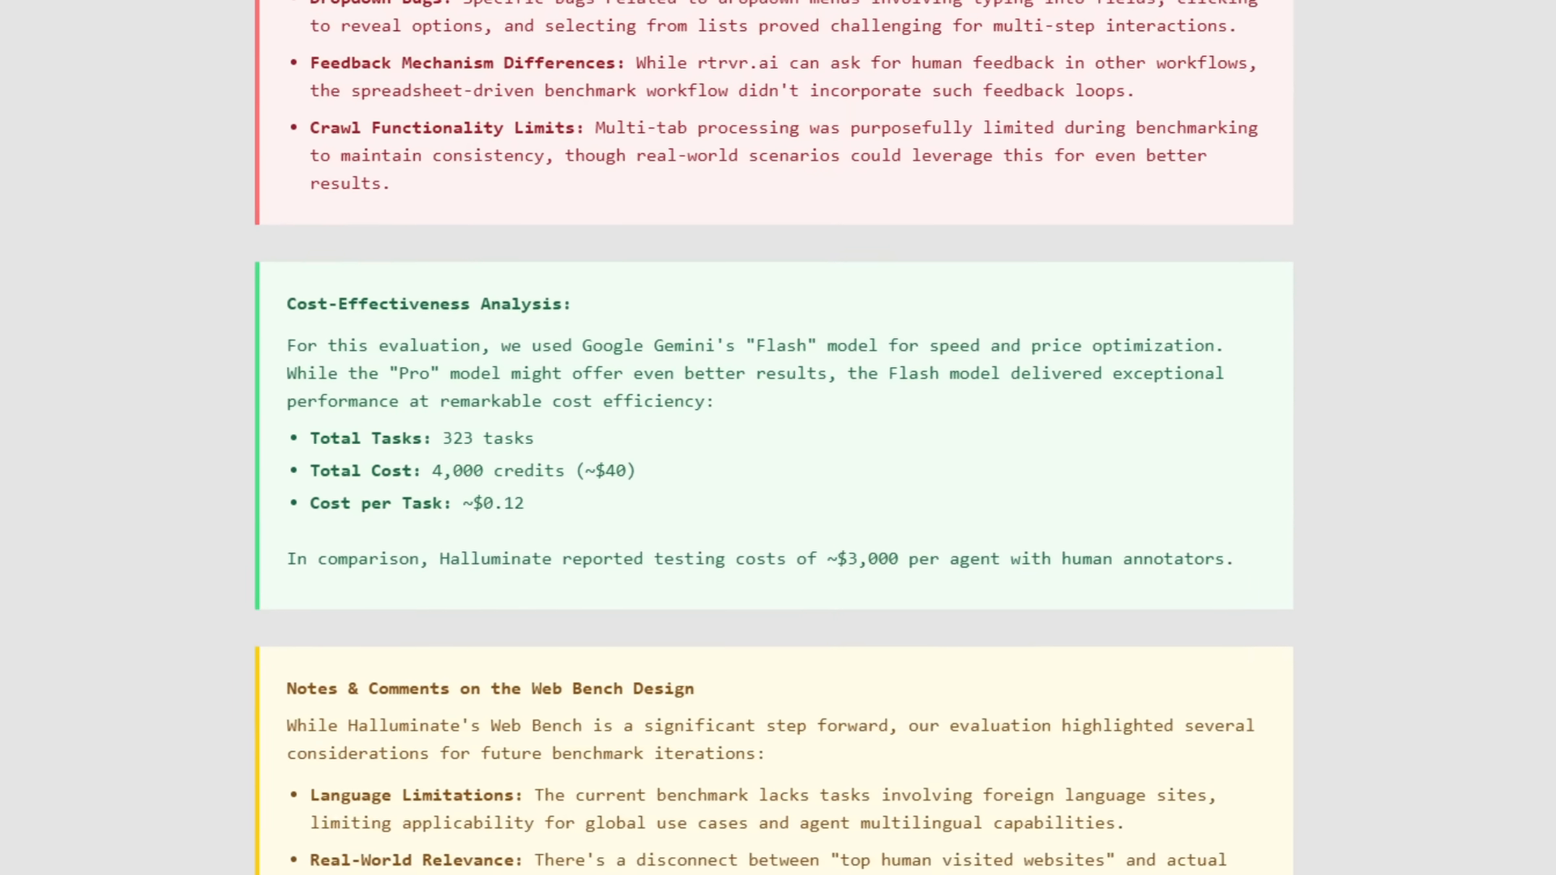